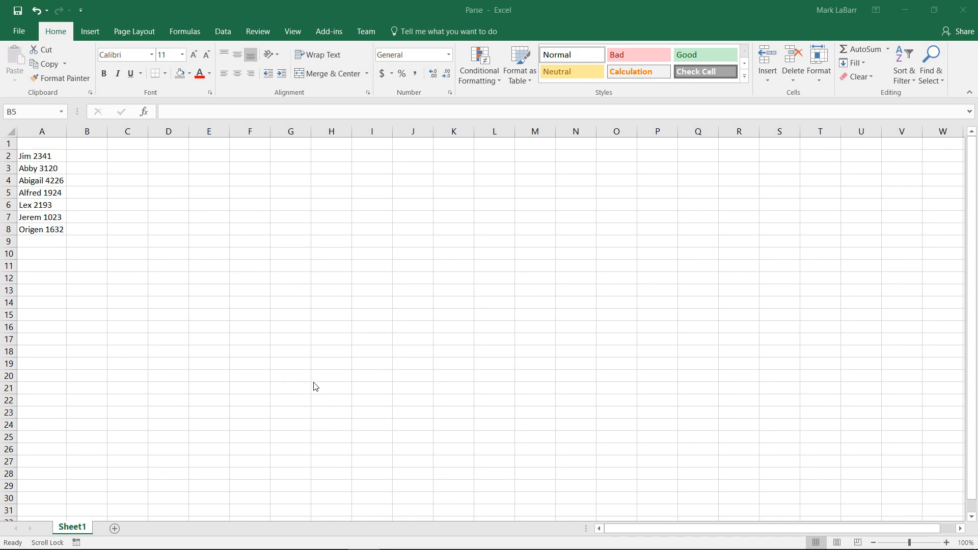
pyautogui.moveTo(85, 201)
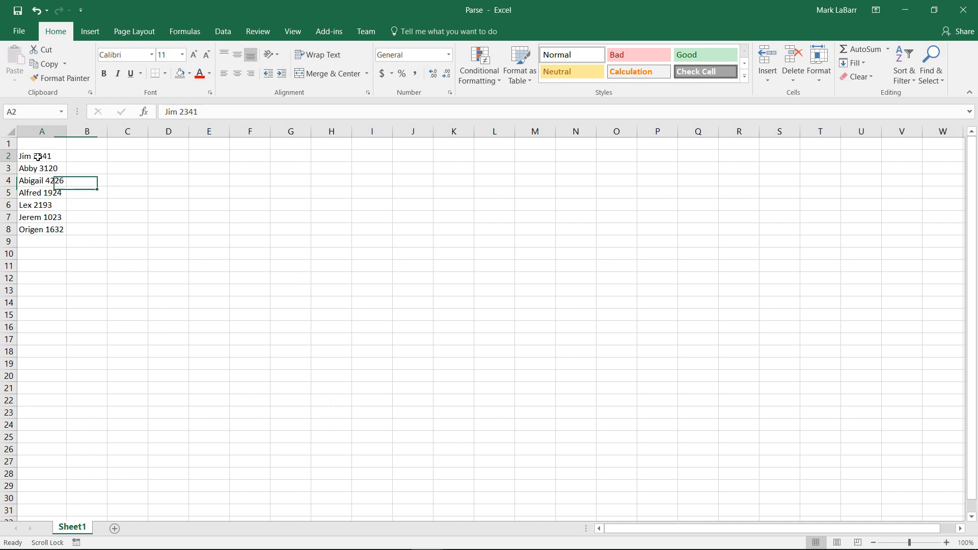
# Select the seven entries in column A, from Jim 2341 to Origen 1632.
pyautogui.moveTo(42, 156); pyautogui.dragTo(42, 229)
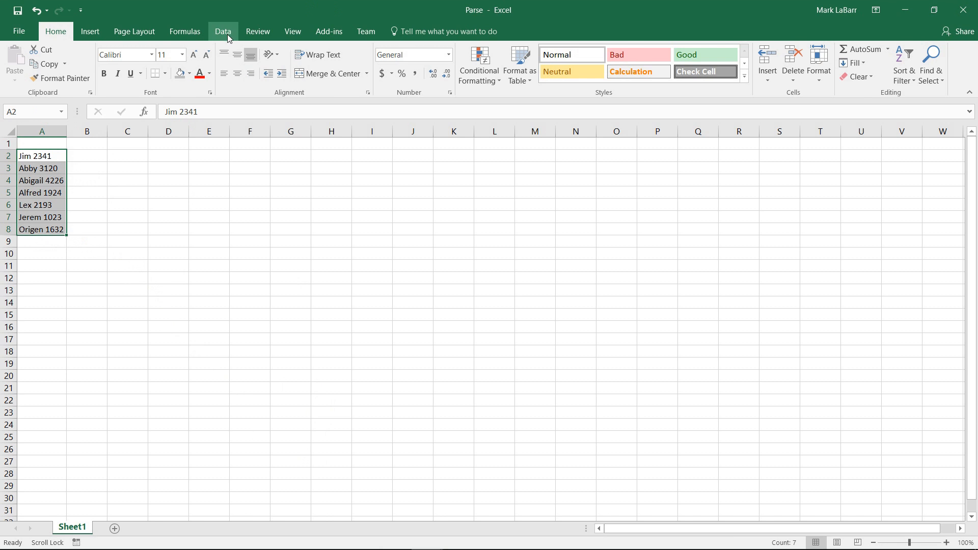
# Launch the Convert Text to Columns wizard from the Data tab.
pyautogui.click(223, 31)
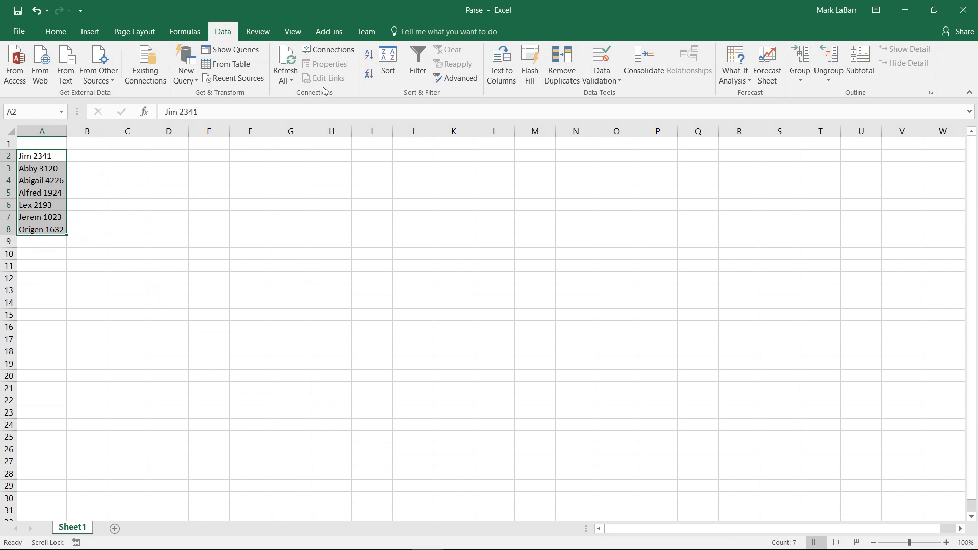
pyautogui.moveTo(507, 75)
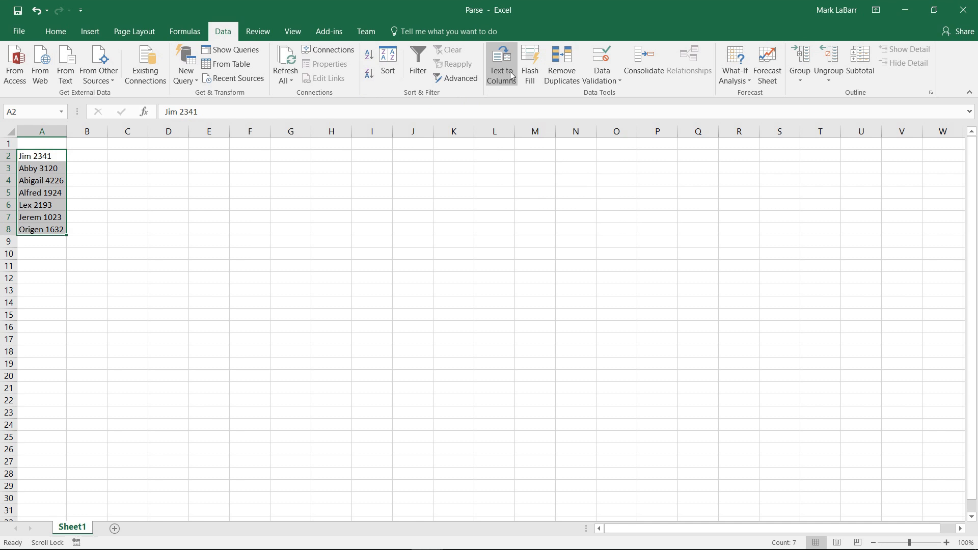
pyautogui.click(501, 59)
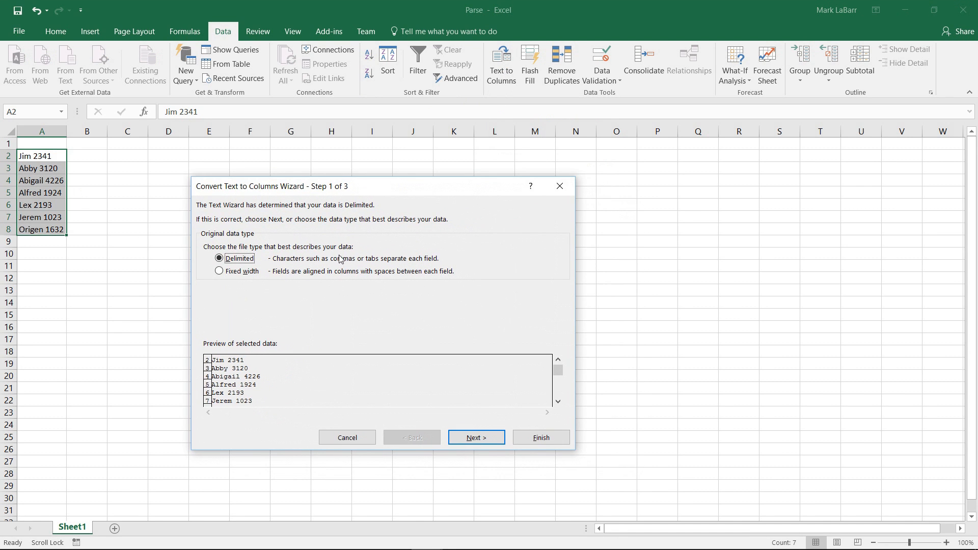
pyautogui.moveTo(390, 264)
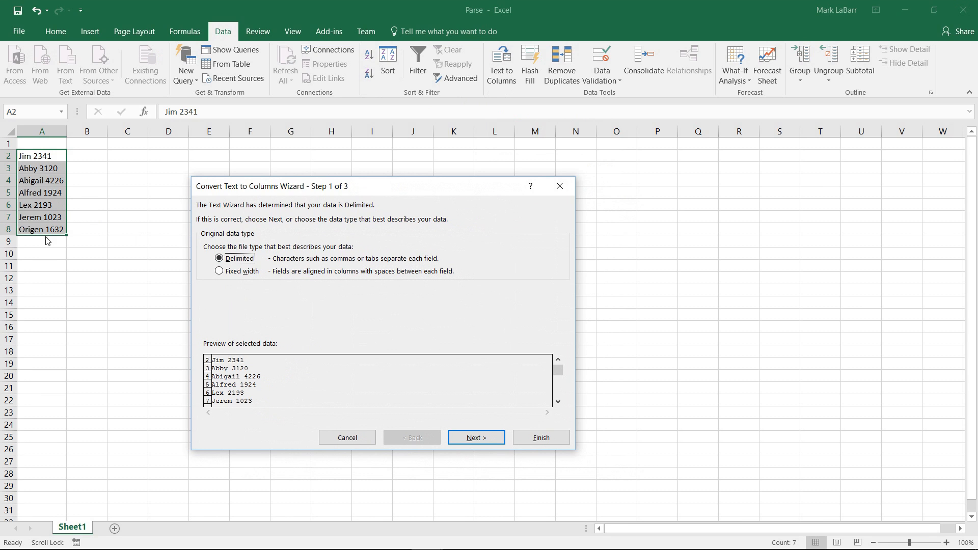
pyautogui.moveTo(403, 276)
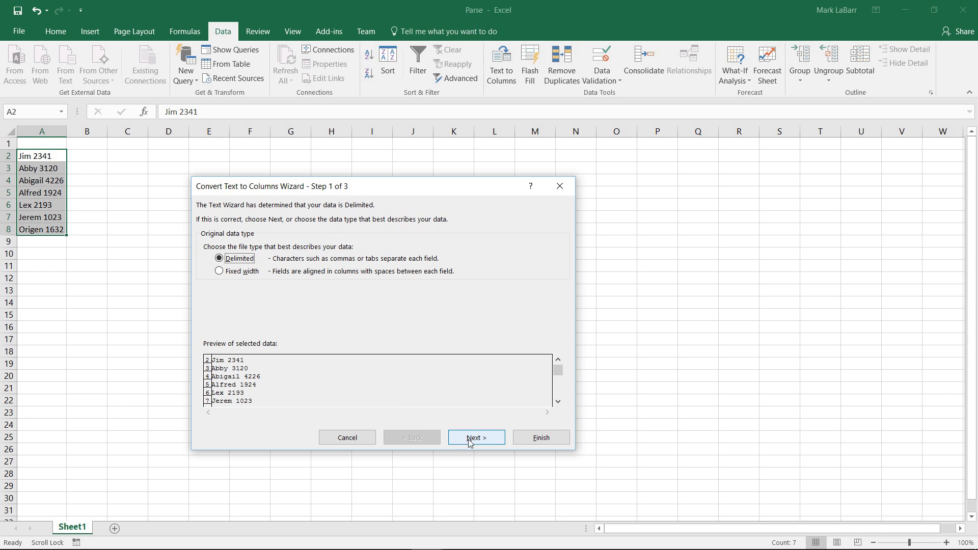
# Keep Delimited with Space as the delimiter and advance to the column-format step.
pyautogui.click(476, 437)
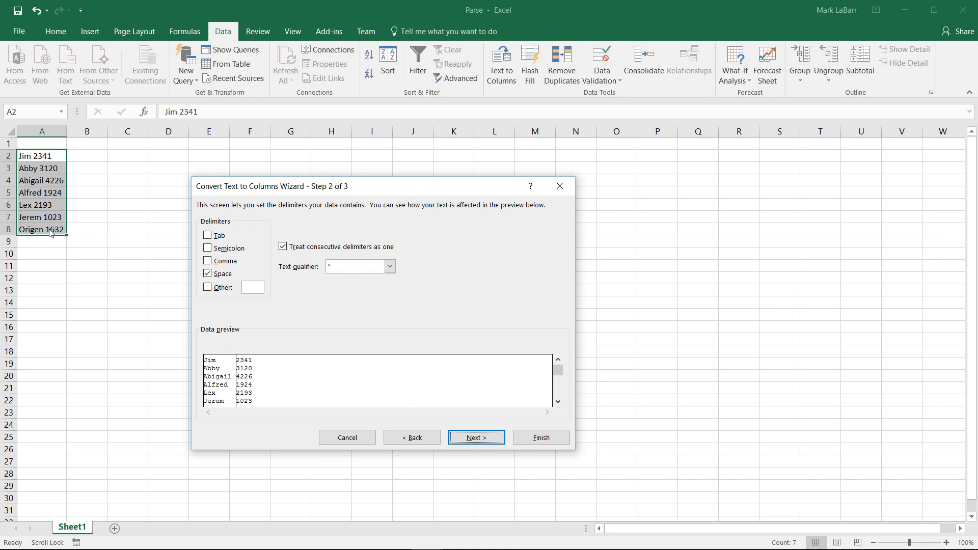
pyautogui.moveTo(262, 301)
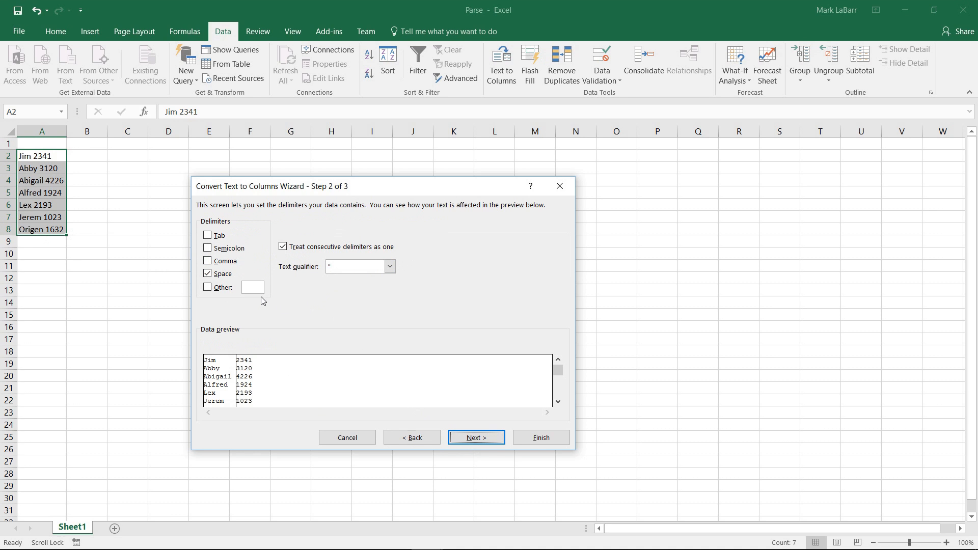
pyautogui.click(476, 437)
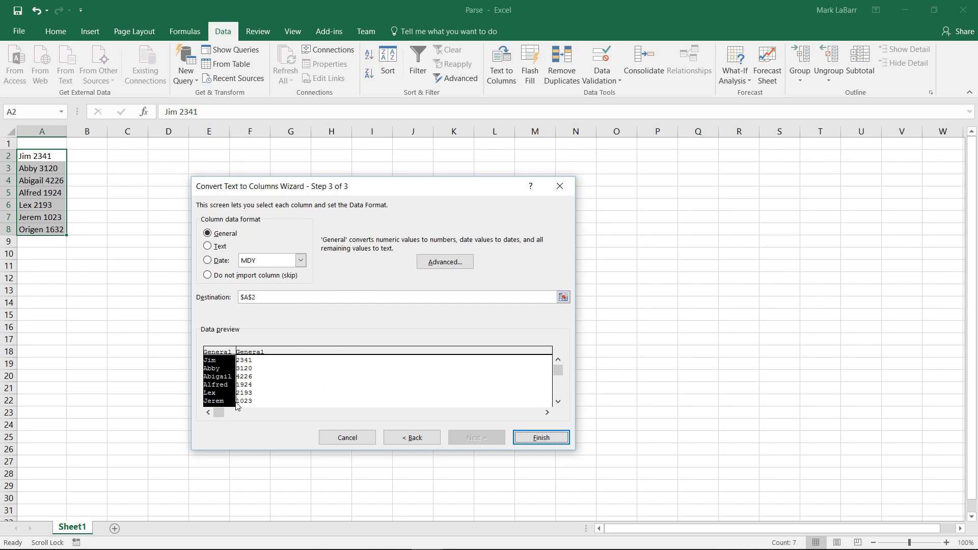
# Try Text and Skip formats, return to General, and review the Advanced import settings.
pyautogui.click(208, 246)
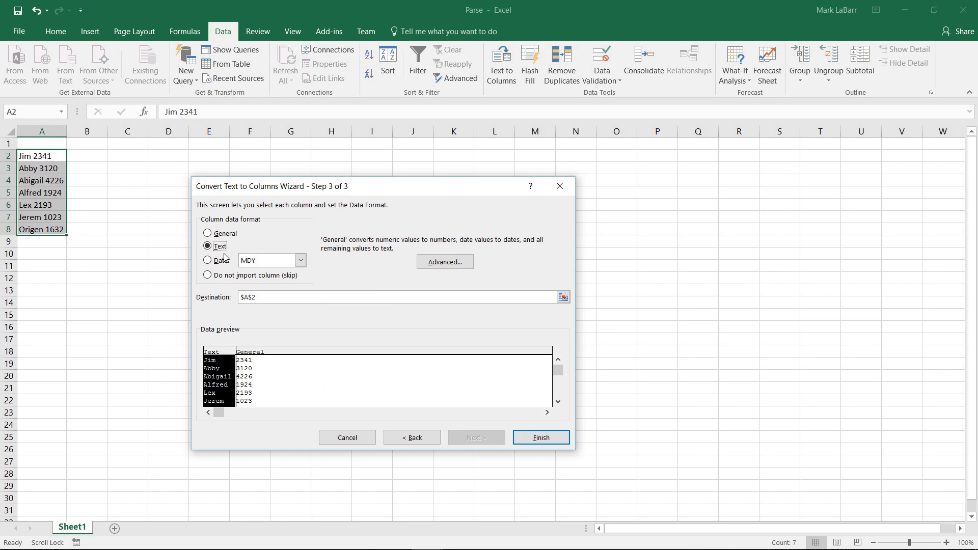
pyautogui.click(207, 276)
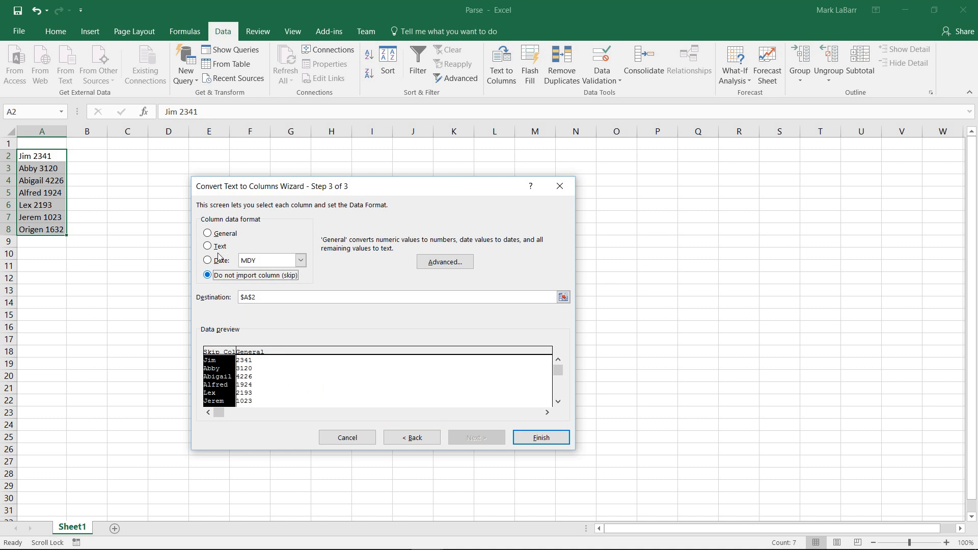
pyautogui.click(207, 234)
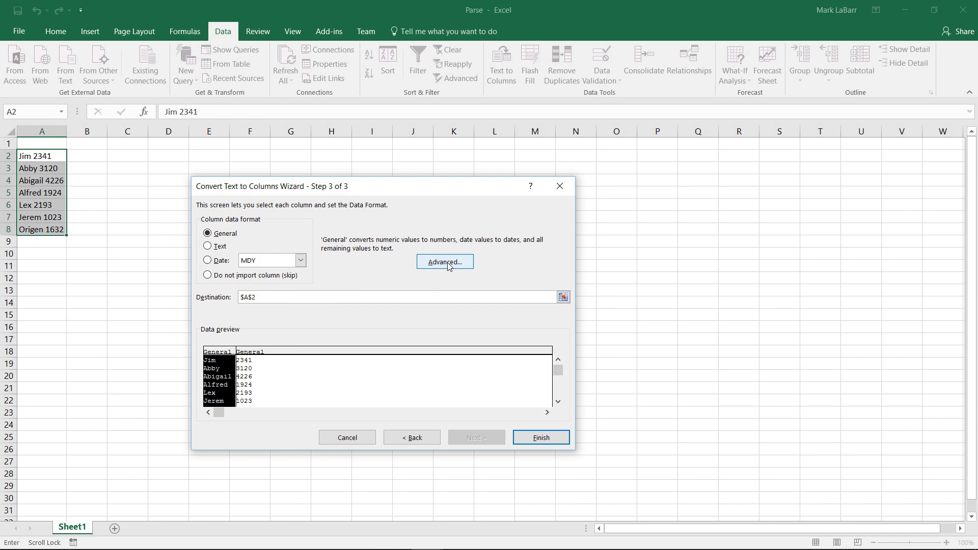
pyautogui.click(445, 261)
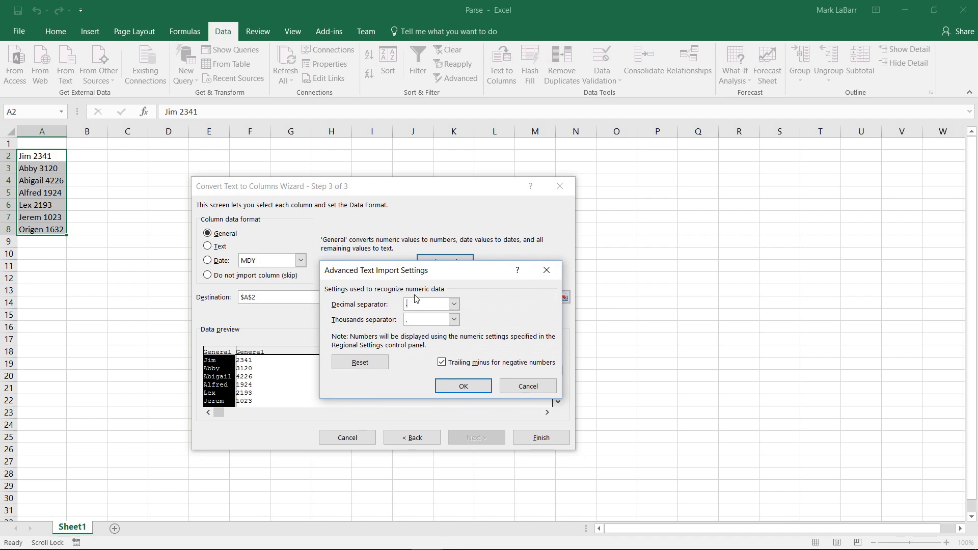
pyautogui.click(463, 385)
pyautogui.write('Name')
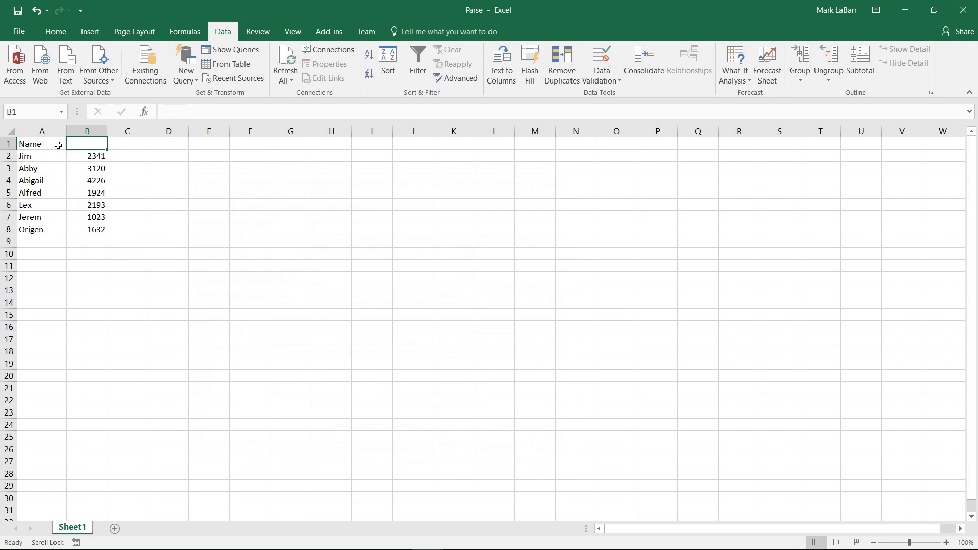
# Enter the header 'Box Number' in cell B1.
pyautogui.write('Box Num')
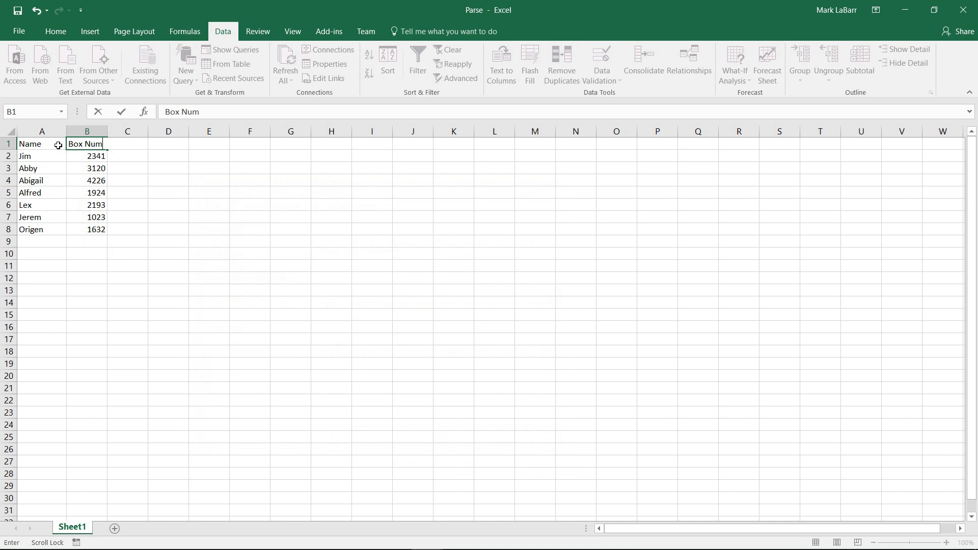
pyautogui.write('ber')
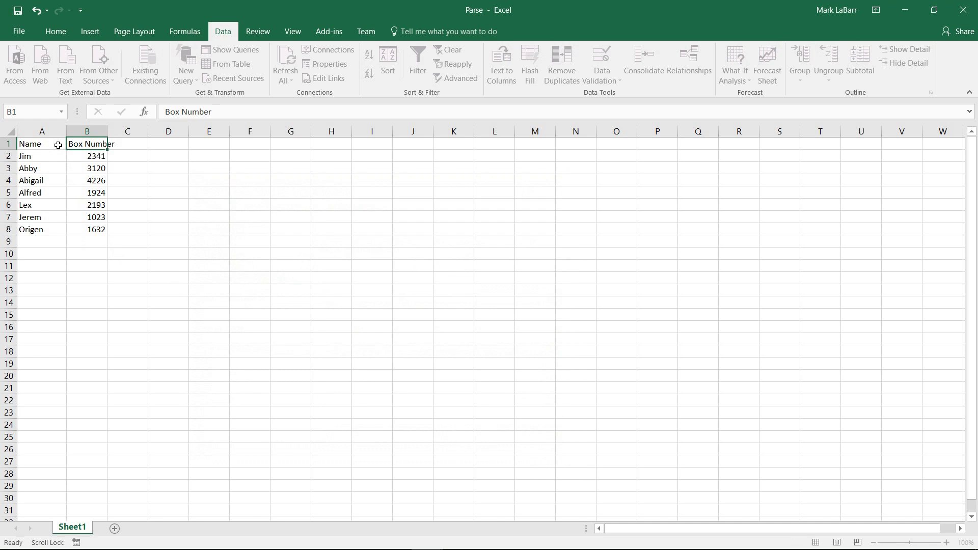